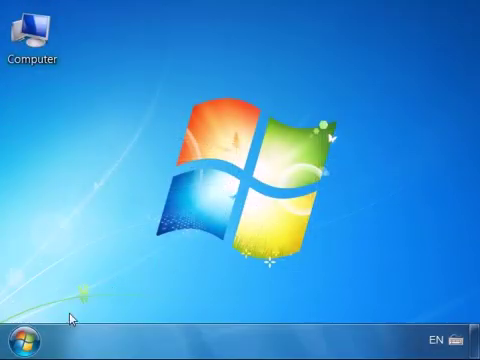
Search the Start Menu for 'Uninstal' to list Control Panel removal tools
{"action": "left_click", "coordinate": [18, 335]}
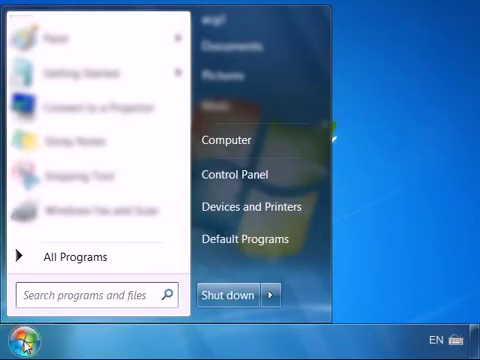
{"action": "left_click", "coordinate": [95, 295]}
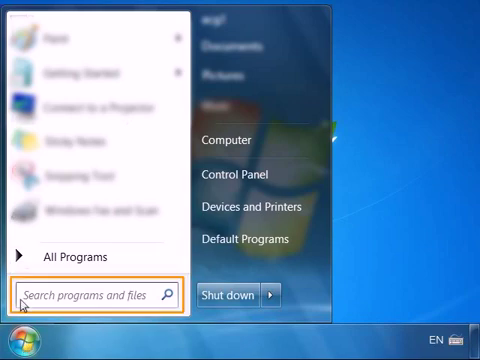
{"action": "type", "text": "Uninstall"}
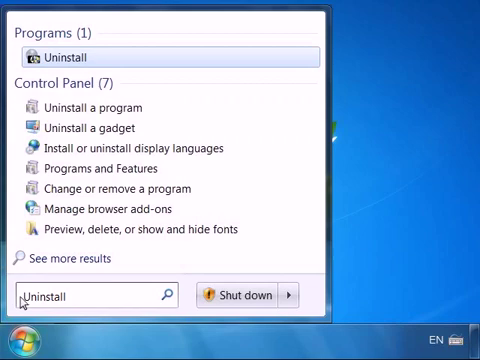
{"action": "mouse_move", "coordinate": [103, 146]}
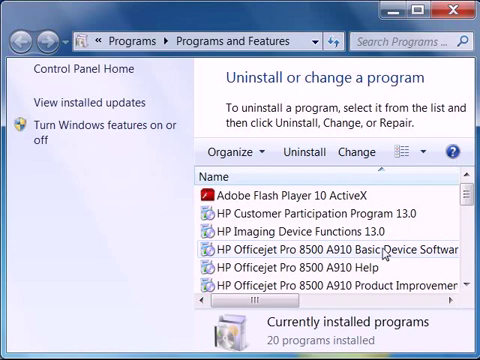
Select HP Officejet Pro 8500 A910 Basic Device Software and choose Uninstall
{"action": "left_click", "coordinate": [330, 250]}
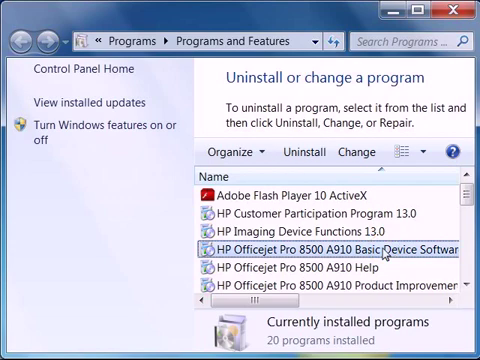
{"action": "mouse_move", "coordinate": [310, 152]}
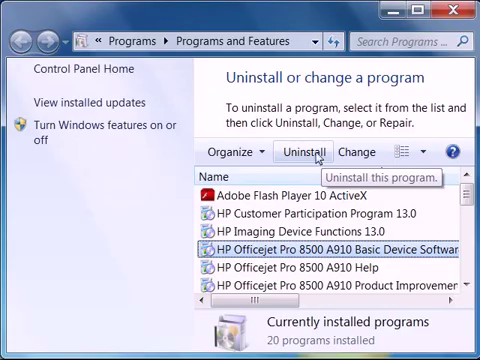
{"action": "left_click", "coordinate": [303, 152]}
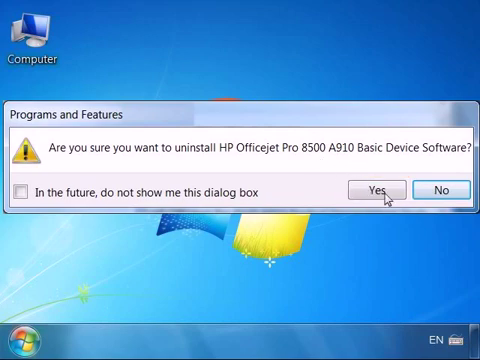
Confirm the HP software removal and allow the installer through User Account Control
{"action": "left_click", "coordinate": [380, 189]}
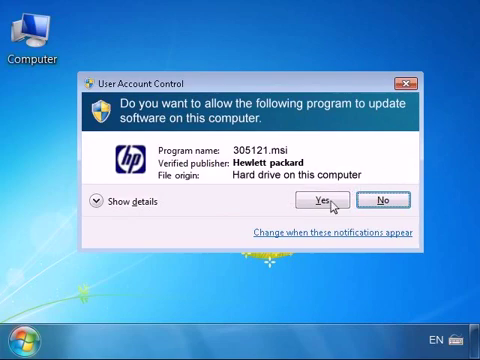
{"action": "left_click", "coordinate": [319, 199]}
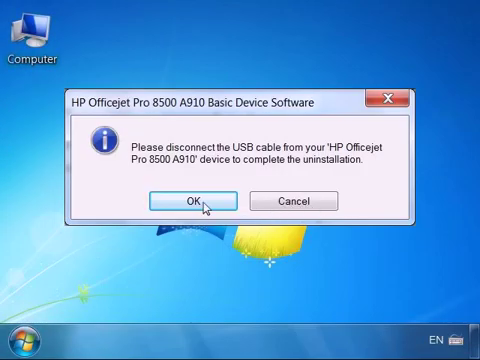
Acknowledge the 'Please disconnect the USB cable' notice so removal continues
{"action": "left_click", "coordinate": [195, 200]}
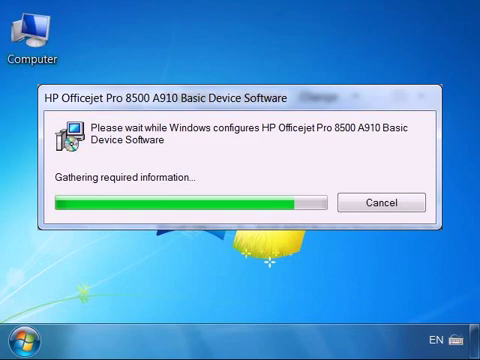